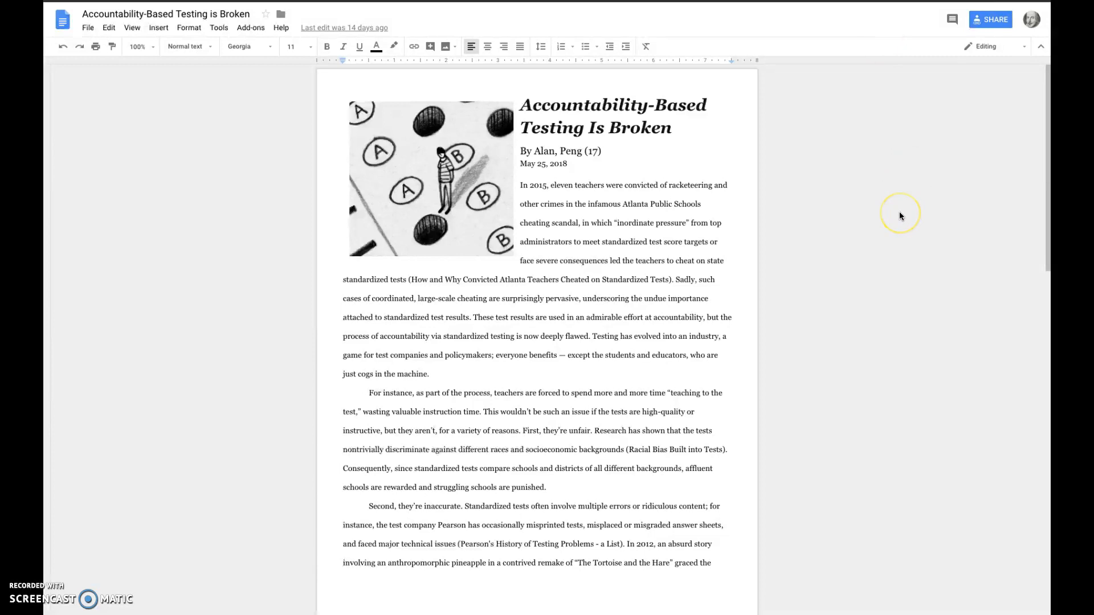
Review the Daily News talking pineapple exam article before returning to the essay
scroll("down", 3)
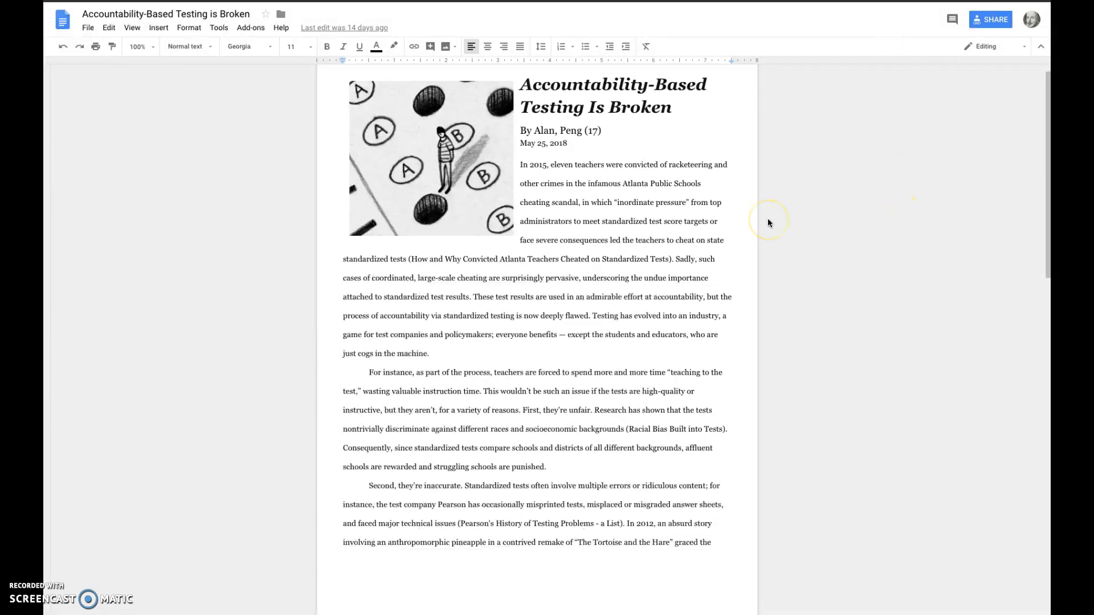
scroll("down", 3)
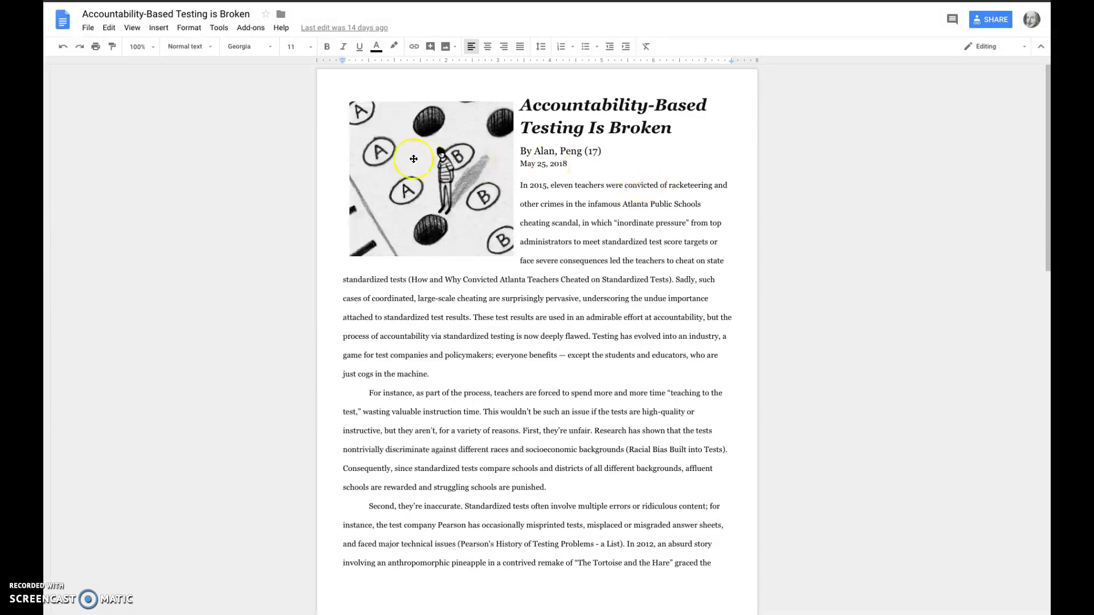
mouse_move(292, 80)
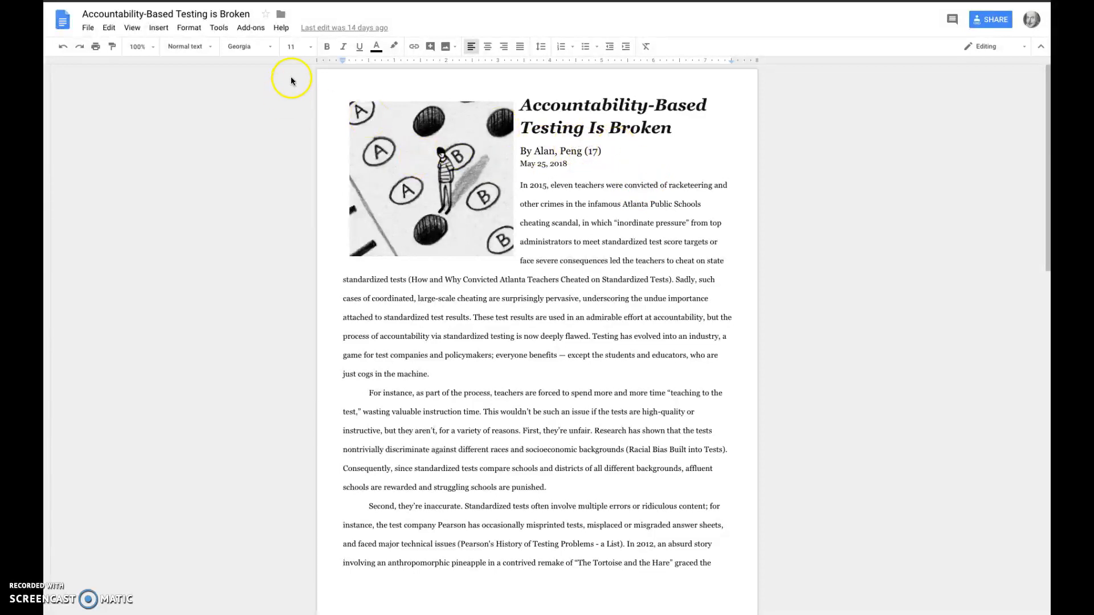
left_click(250, 27)
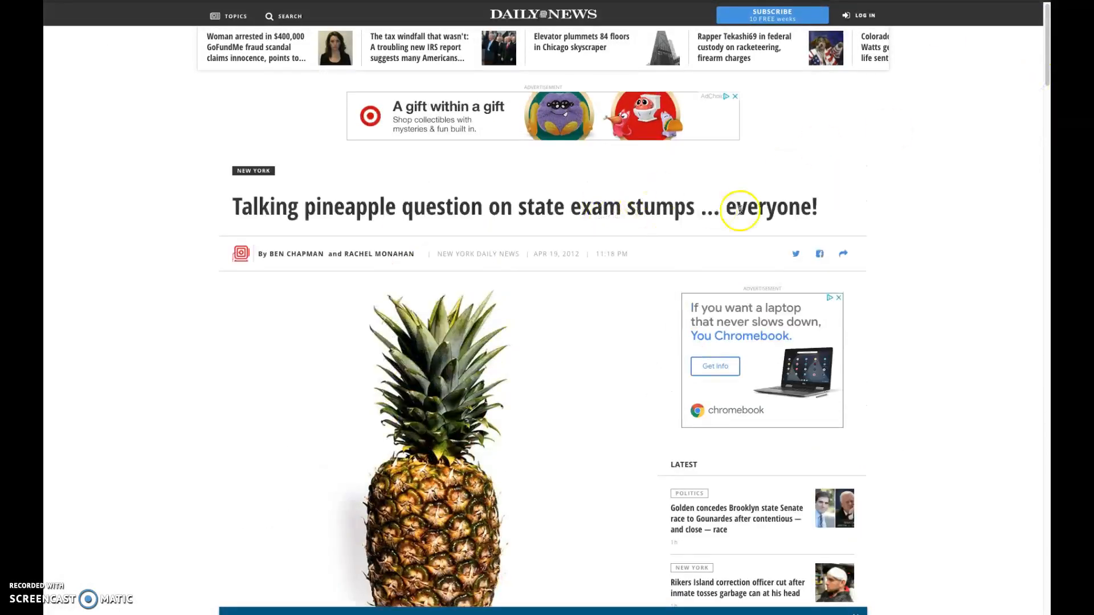
mouse_move(457, 342)
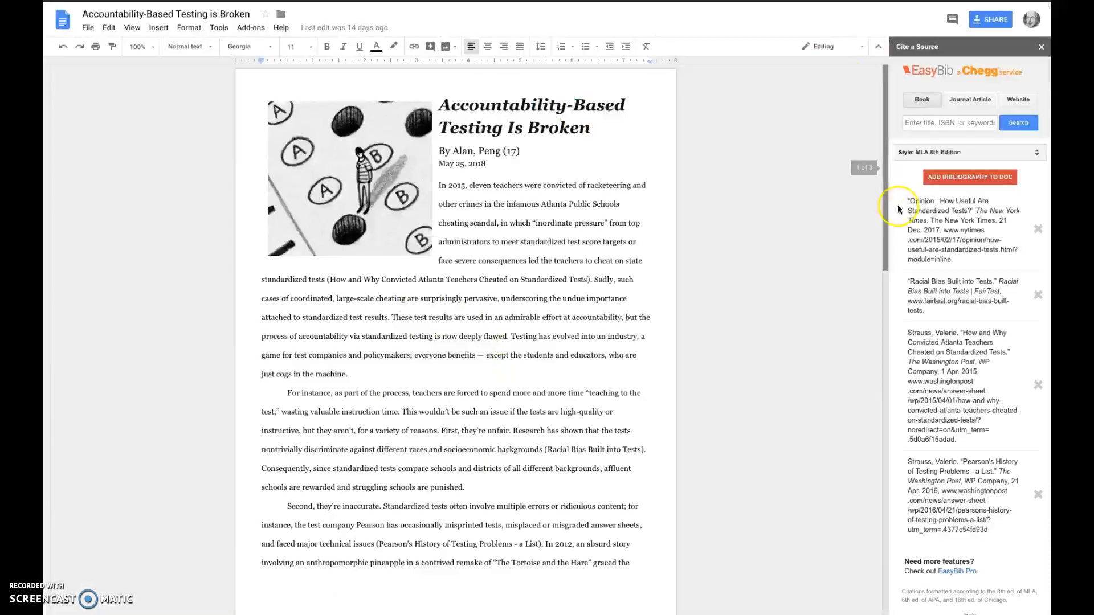
Cite the nydailynews.com talking pineapple article as a website source in EasyBib
left_click(1017, 99)
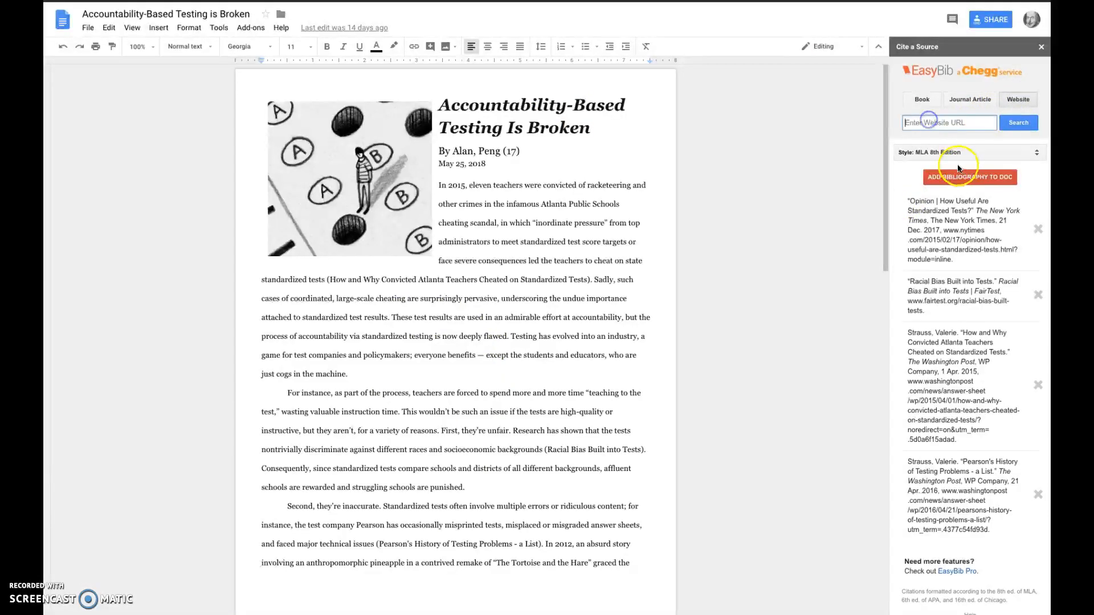
type("https://www.nydailynews.com")
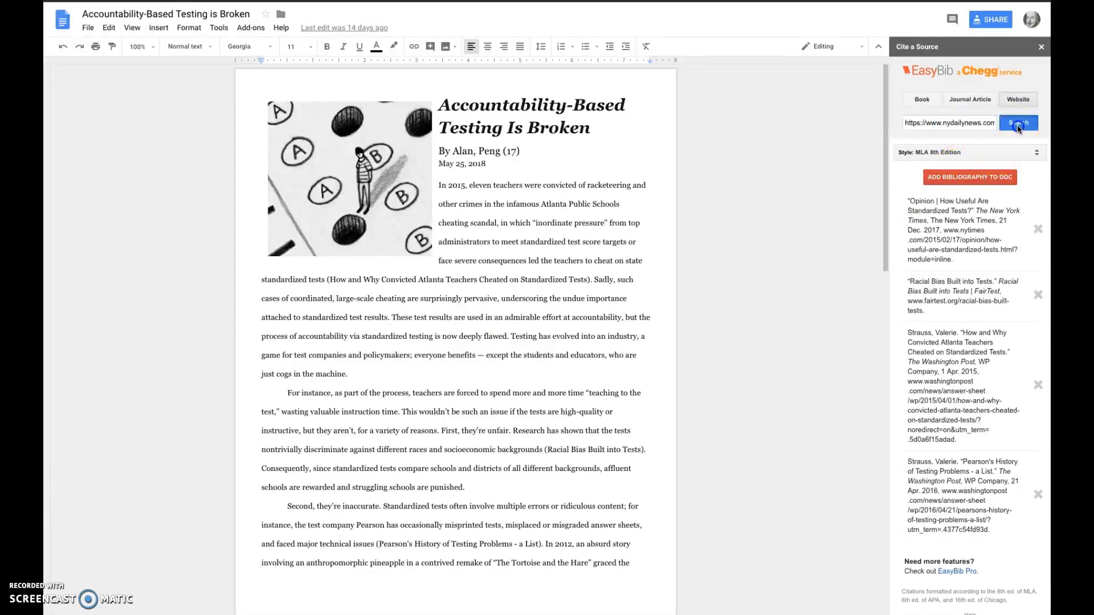
left_click(1017, 123)
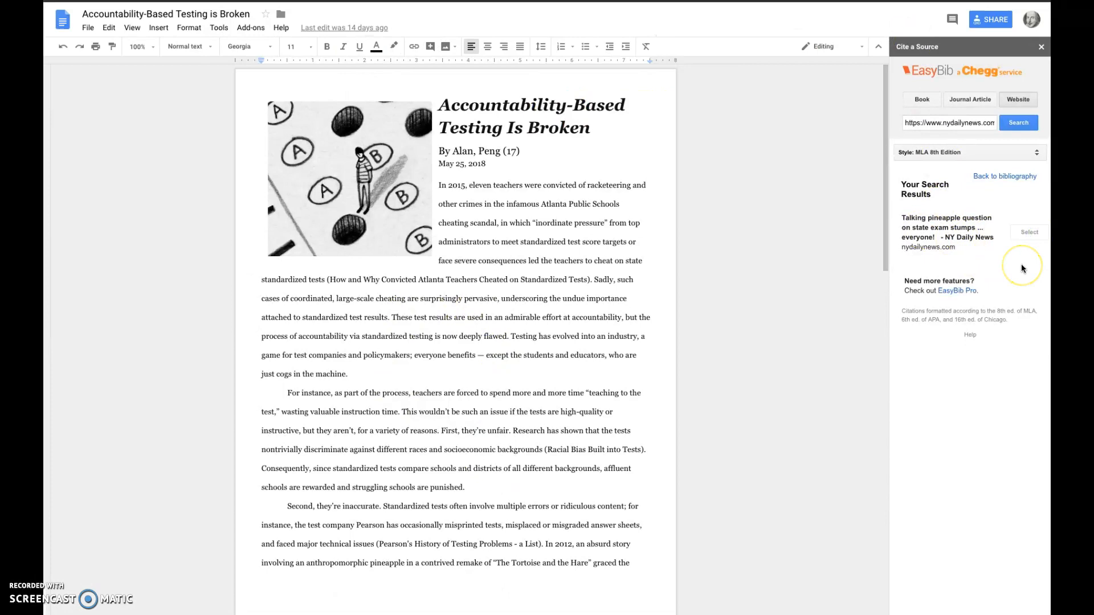
left_click(1028, 232)
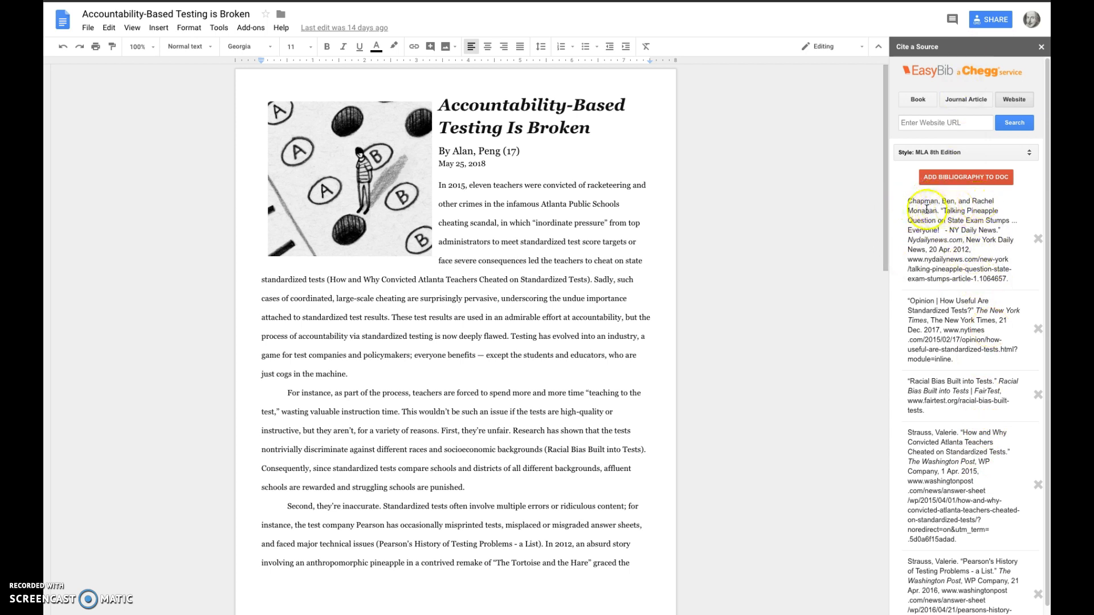
double_click(935, 211)
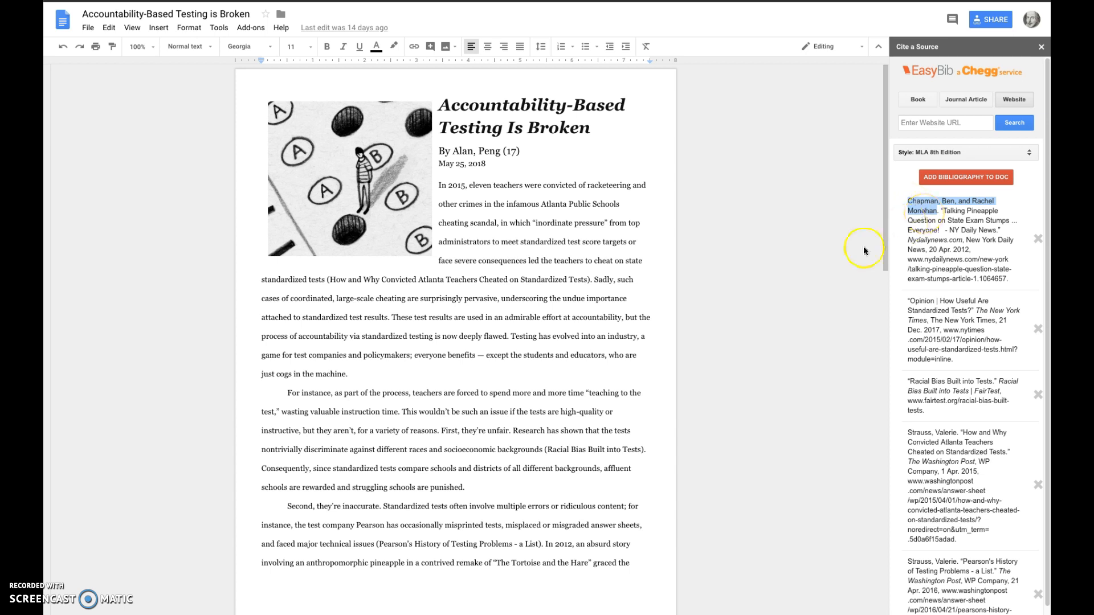
scroll("down", 3)
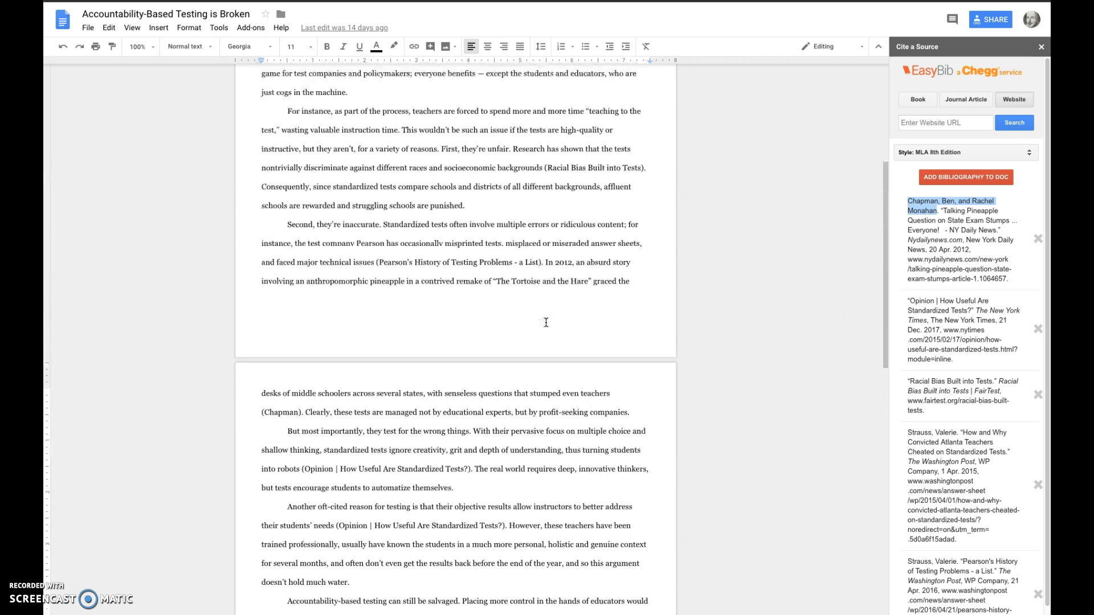
Add Monahan to the pineapple passage's citation so it reads (Chapman & Monahan)
scroll("down", 3)
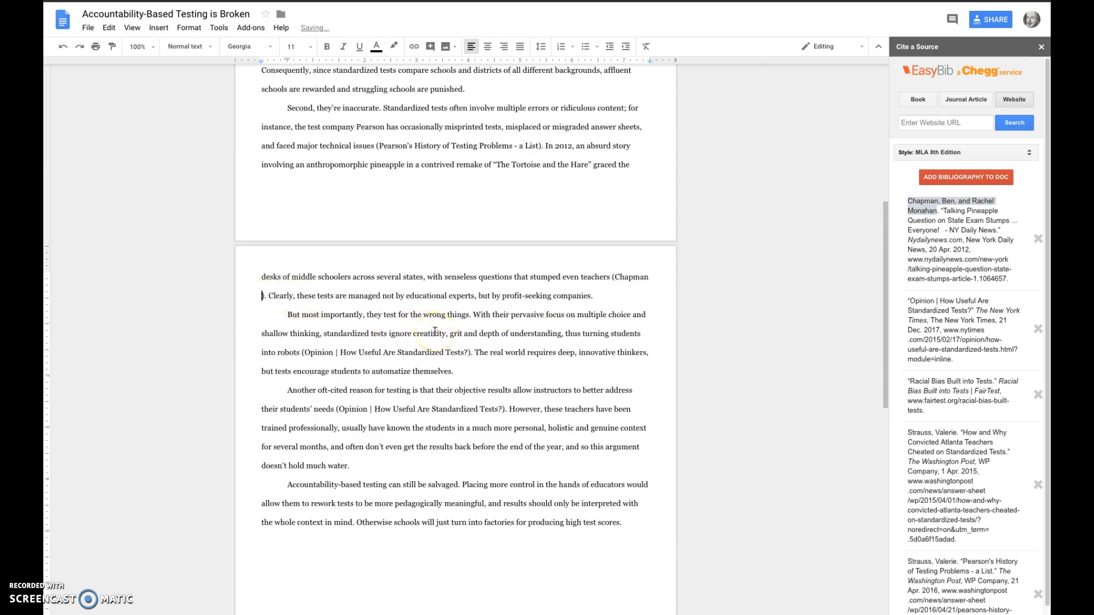
type("& Mohan")
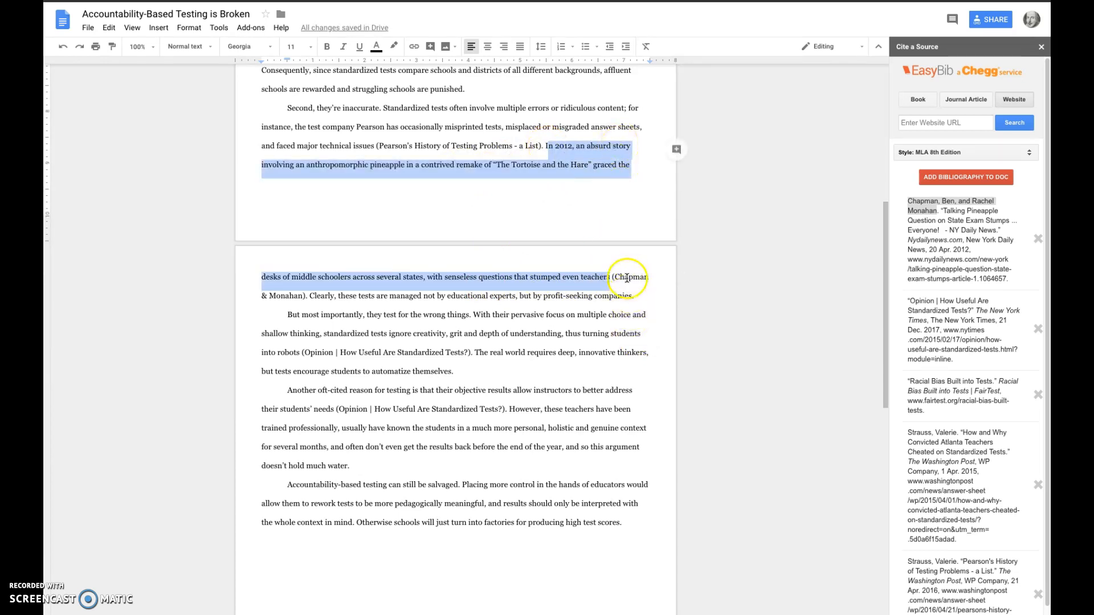
left_click(386, 295)
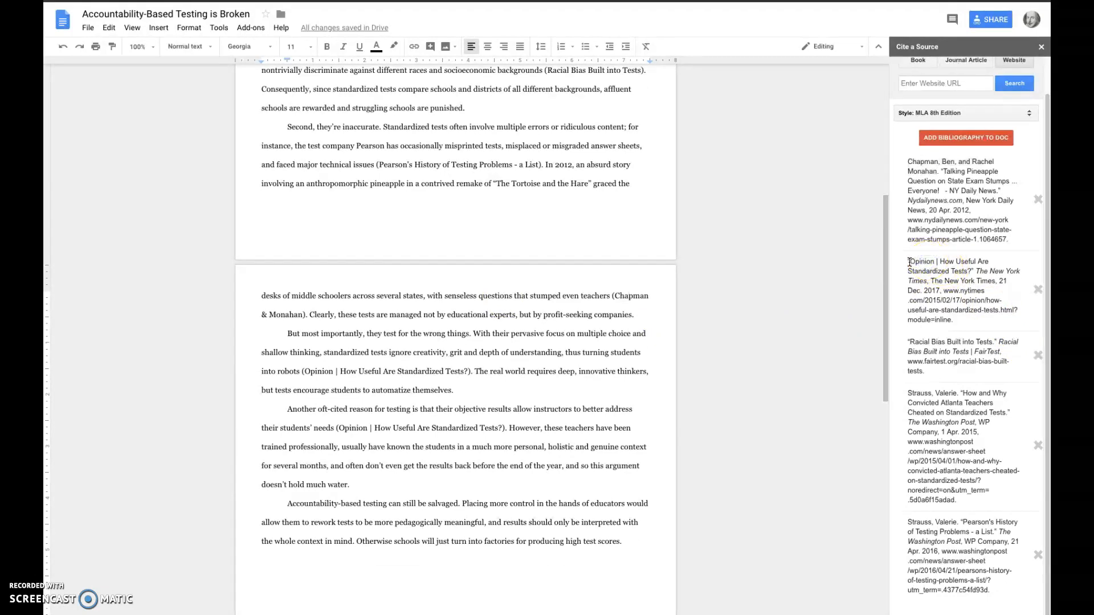
double_click(945, 266)
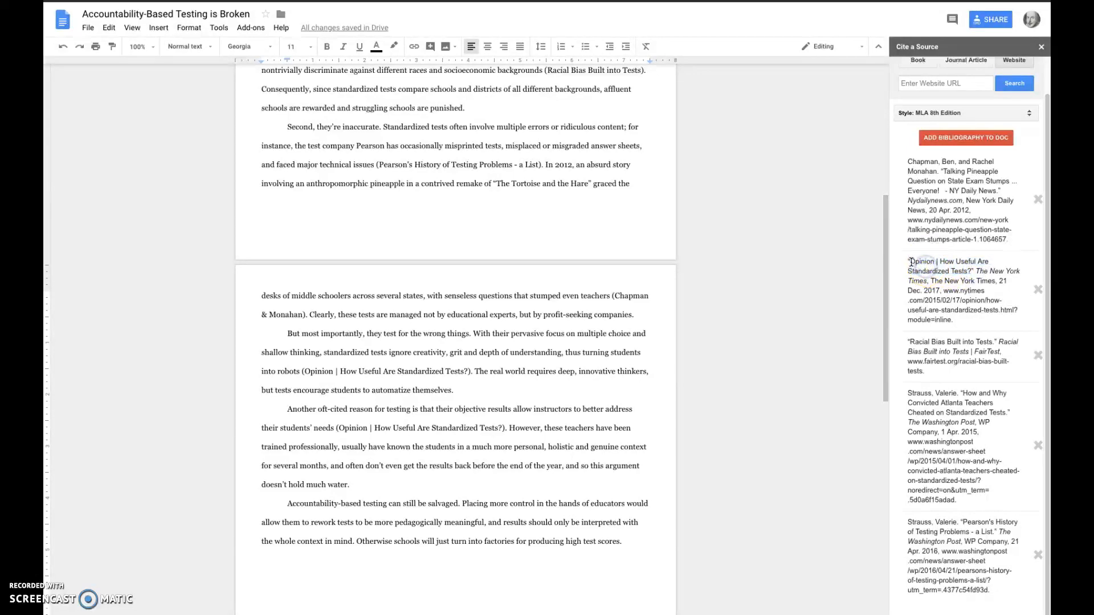
double_click(928, 270)
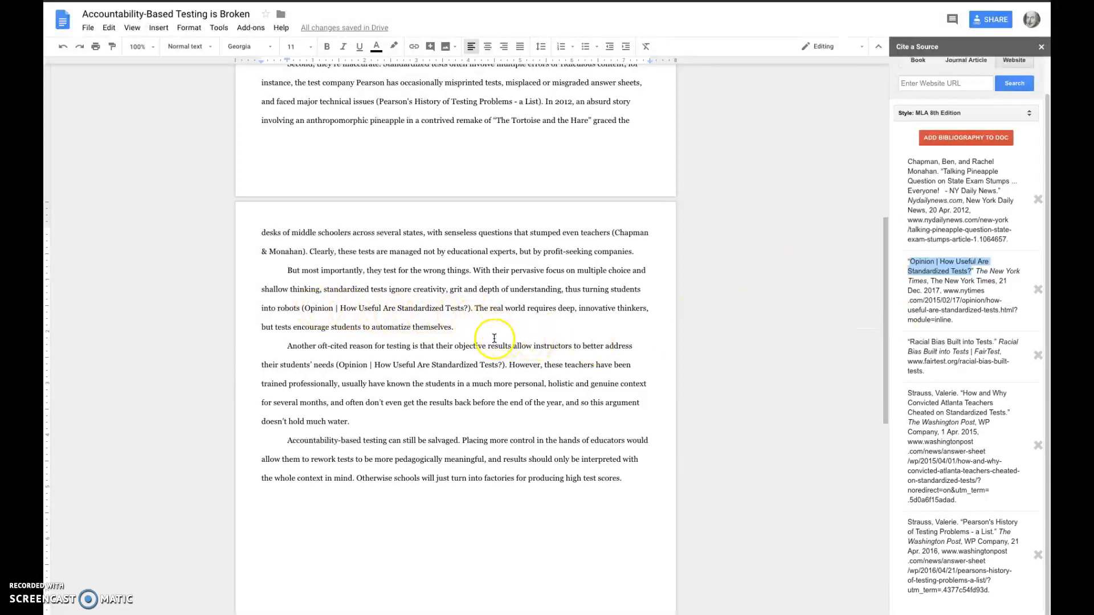
scroll("down", 3)
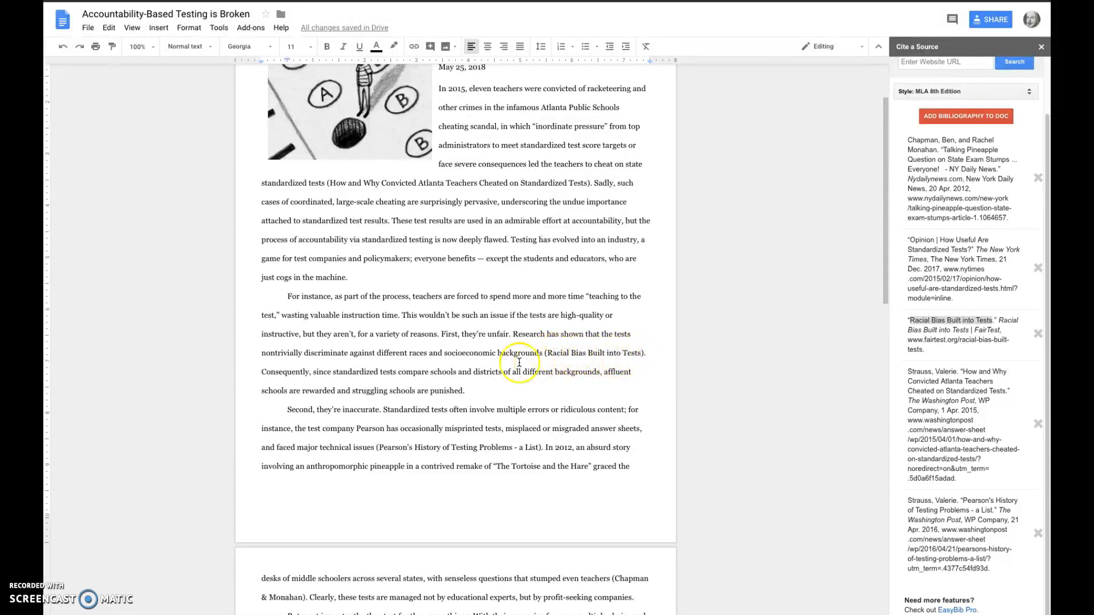
scroll("down", 3)
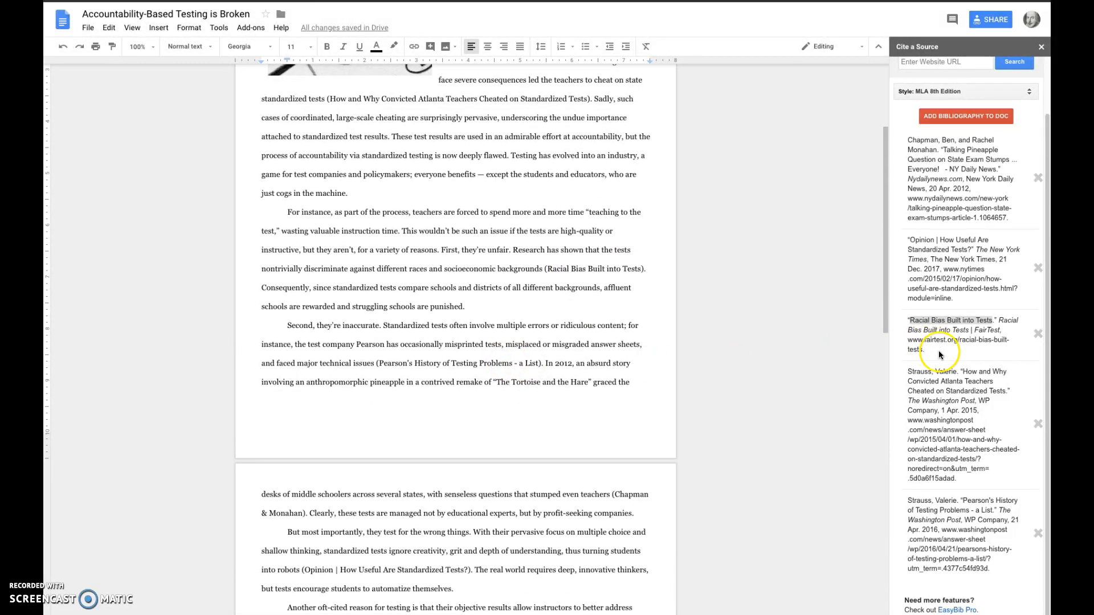
mouse_move(940, 376)
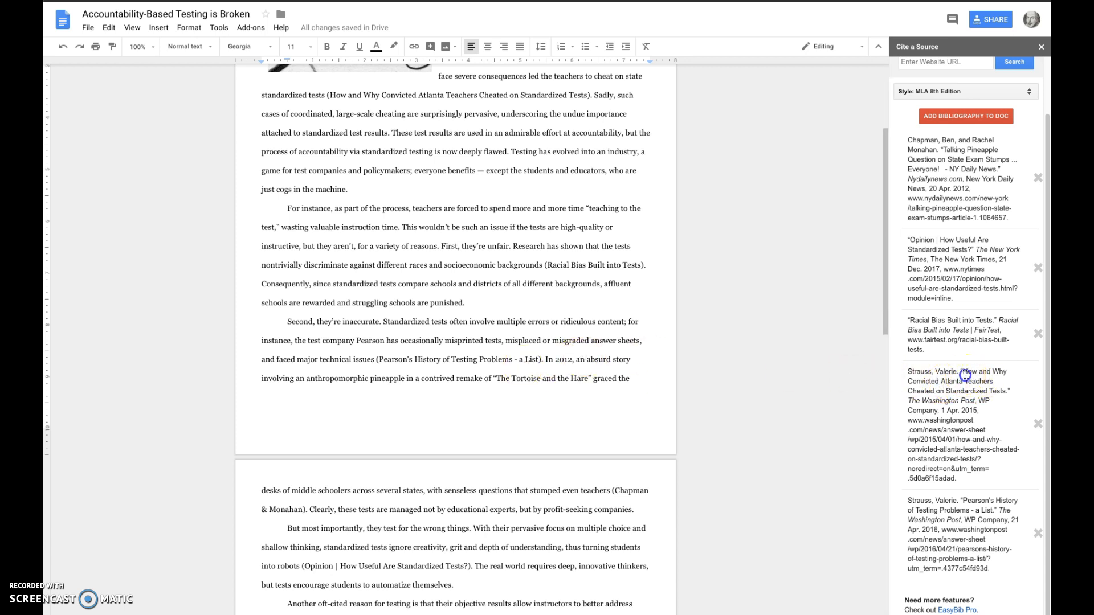
double_click(969, 376)
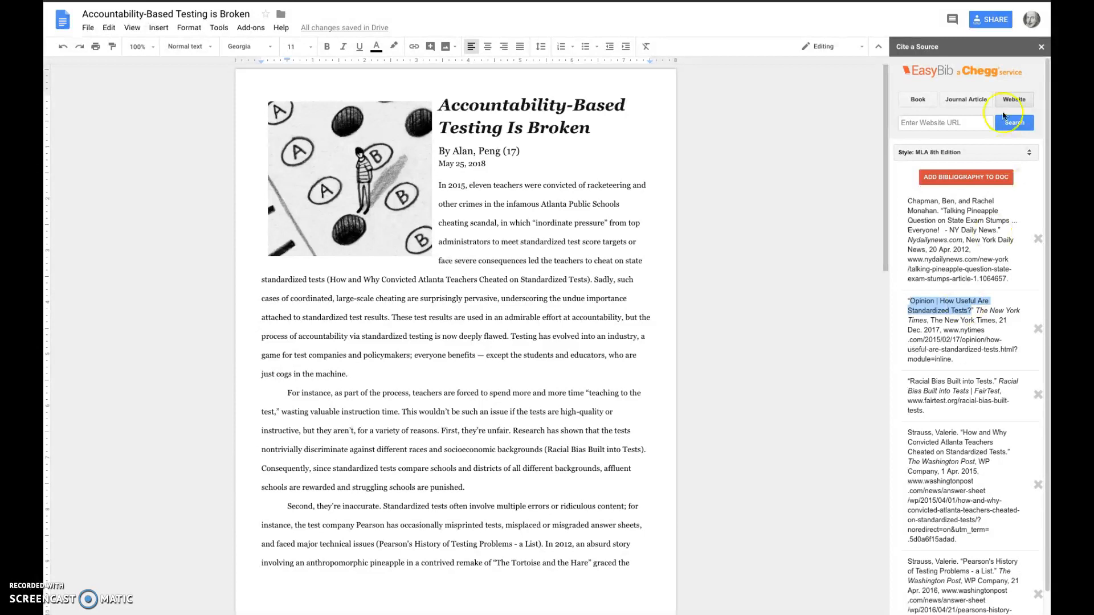
mouse_move(972, 555)
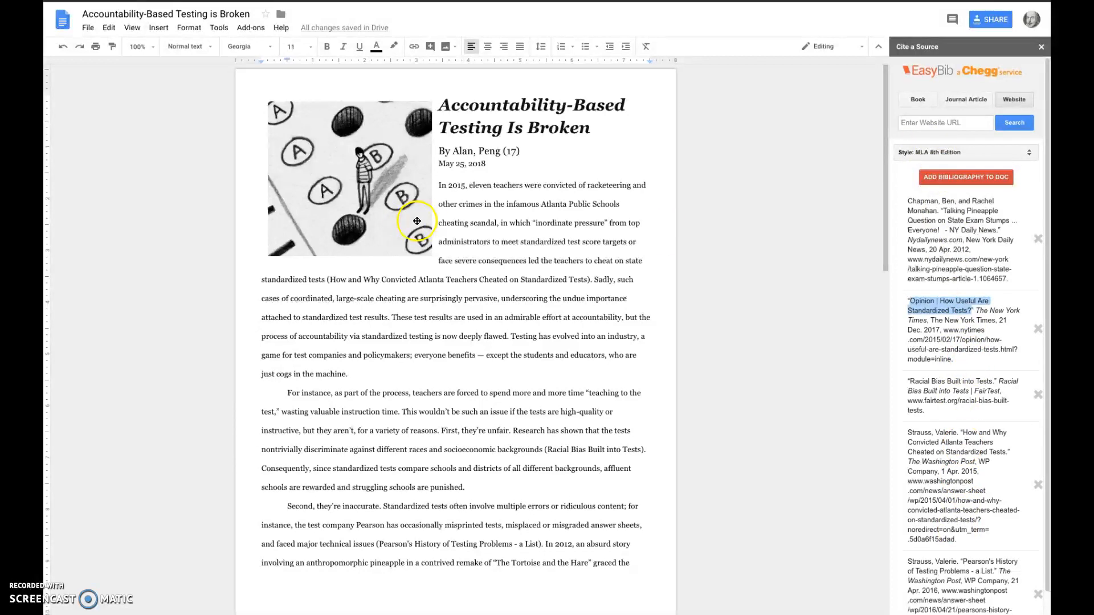
mouse_move(943, 434)
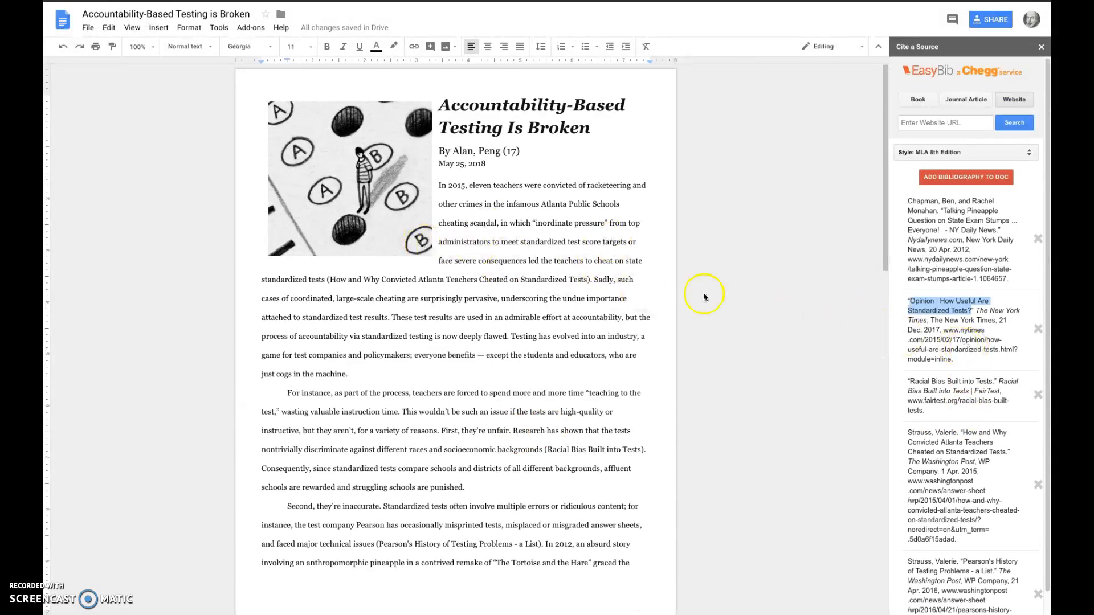
mouse_move(597, 326)
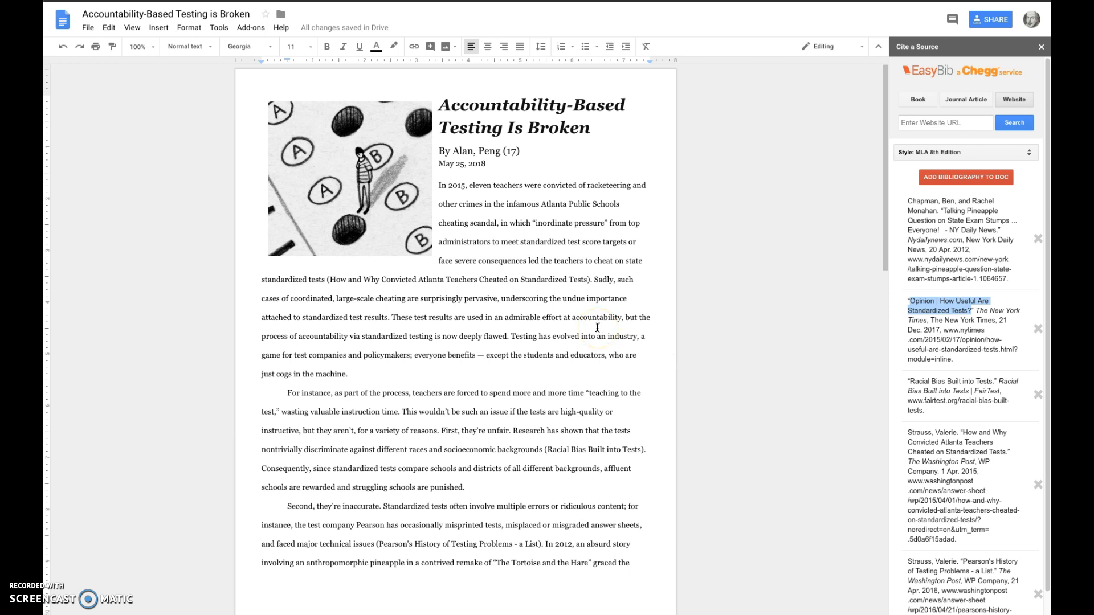
mouse_move(606, 451)
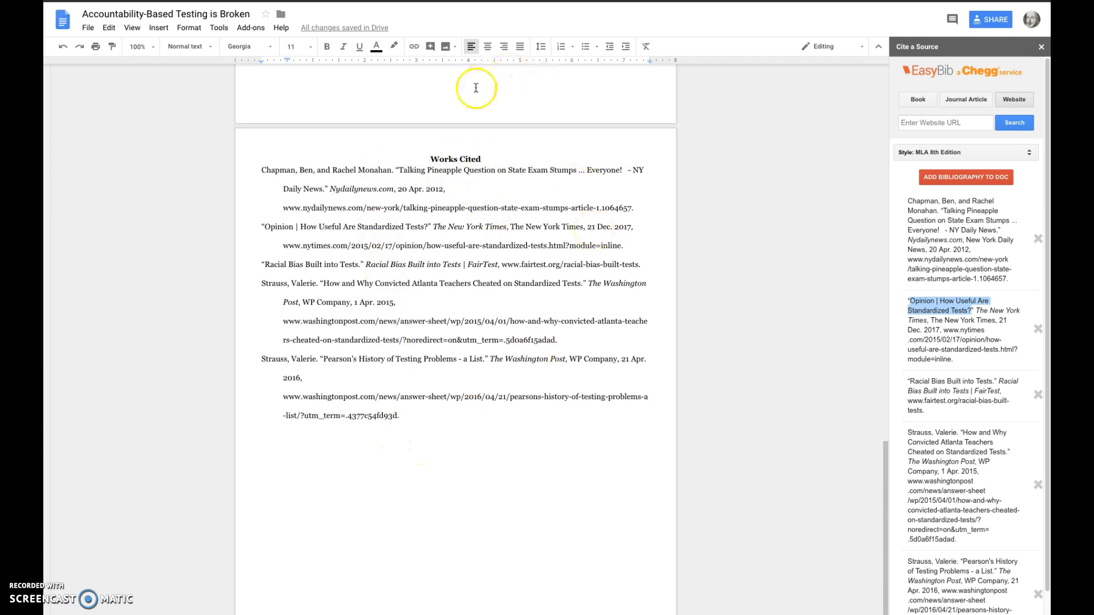
double_click(454, 159)
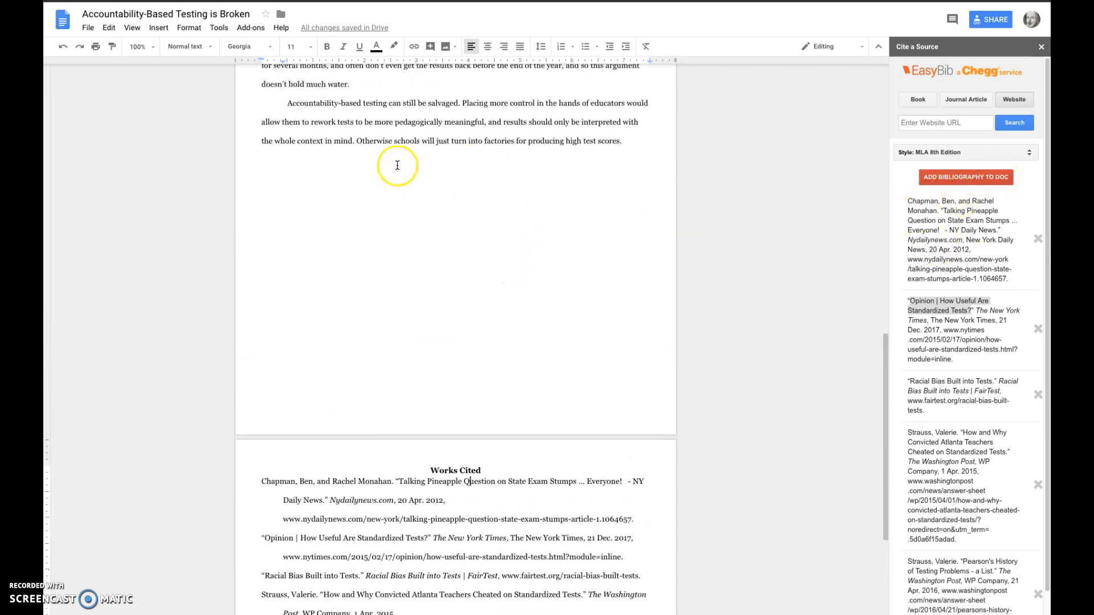
scroll("down", 3)
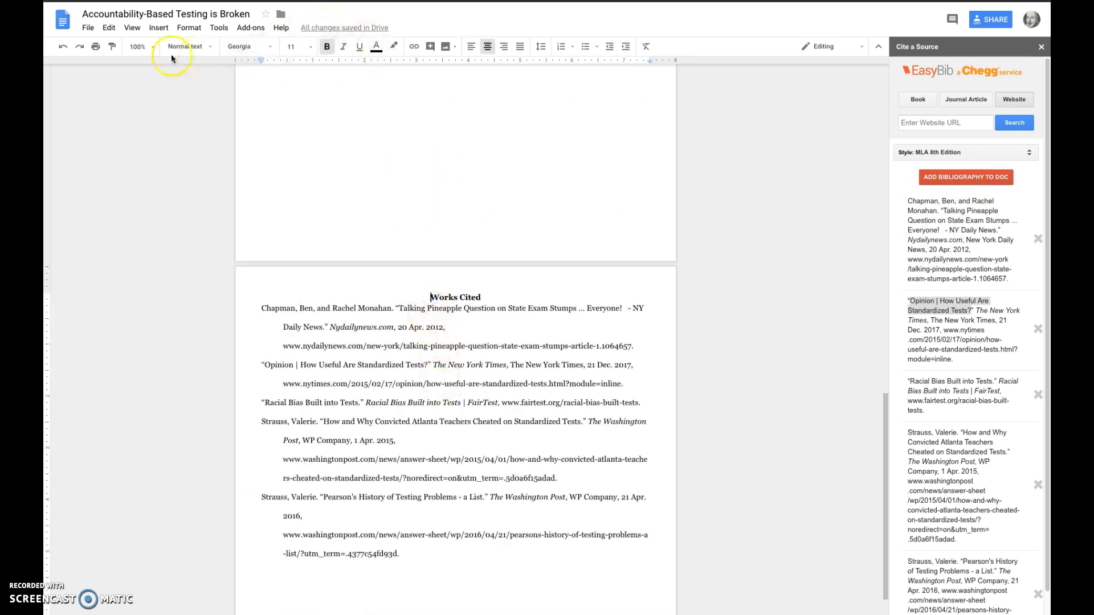
left_click(158, 27)
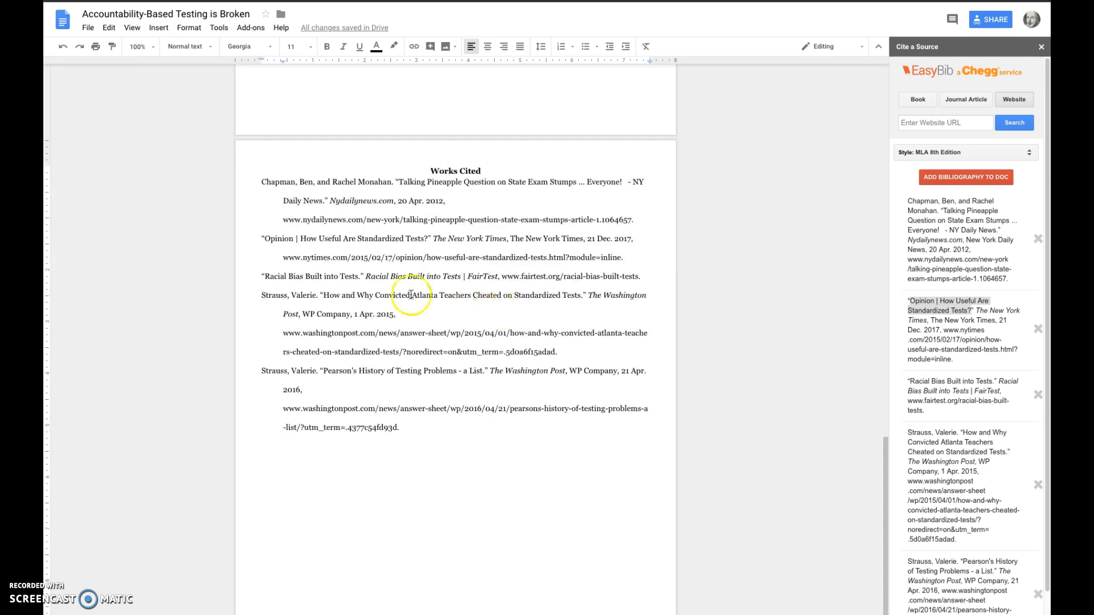
mouse_move(265, 189)
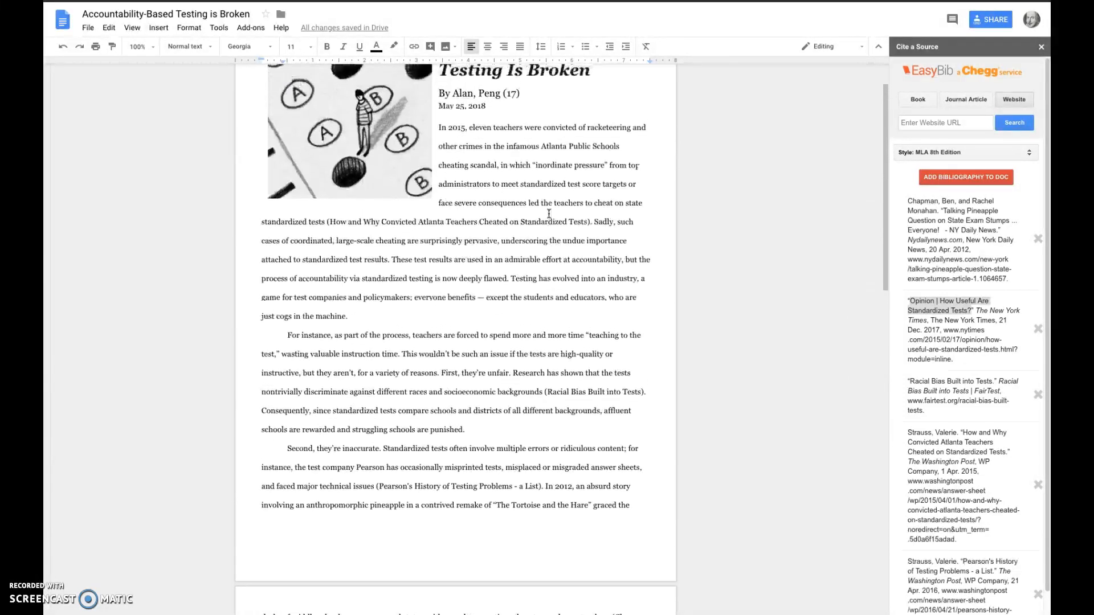
scroll("up", 3)
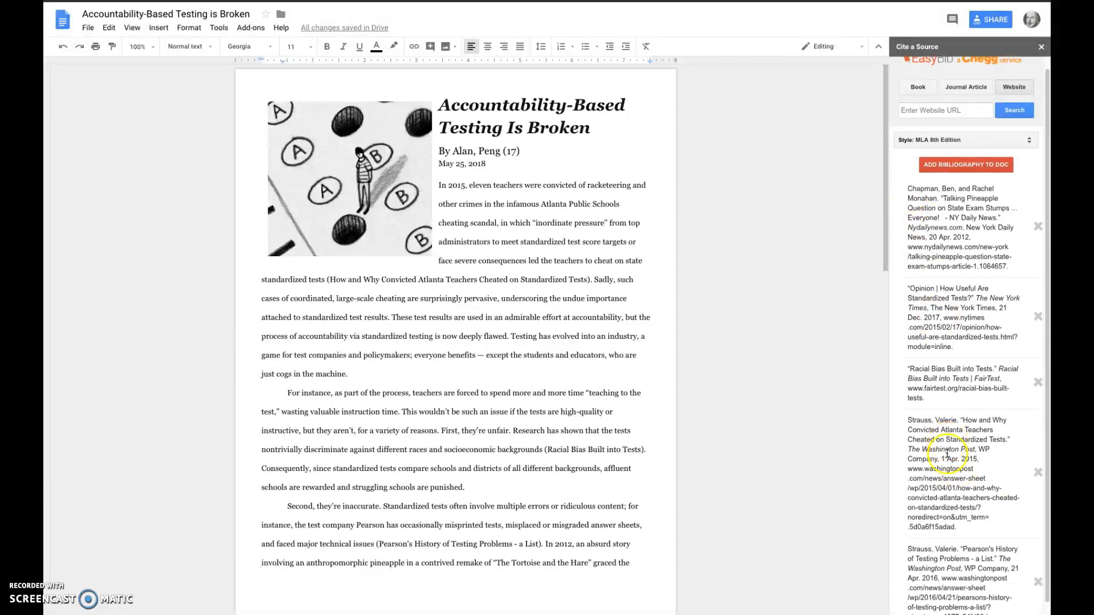
scroll("down", 3)
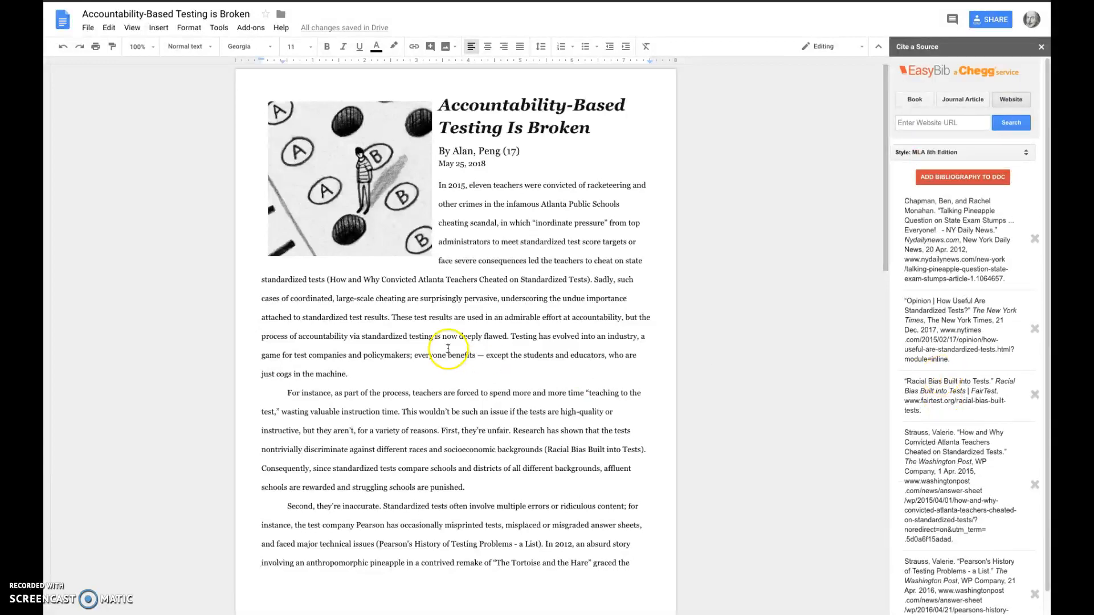
scroll("down", 3)
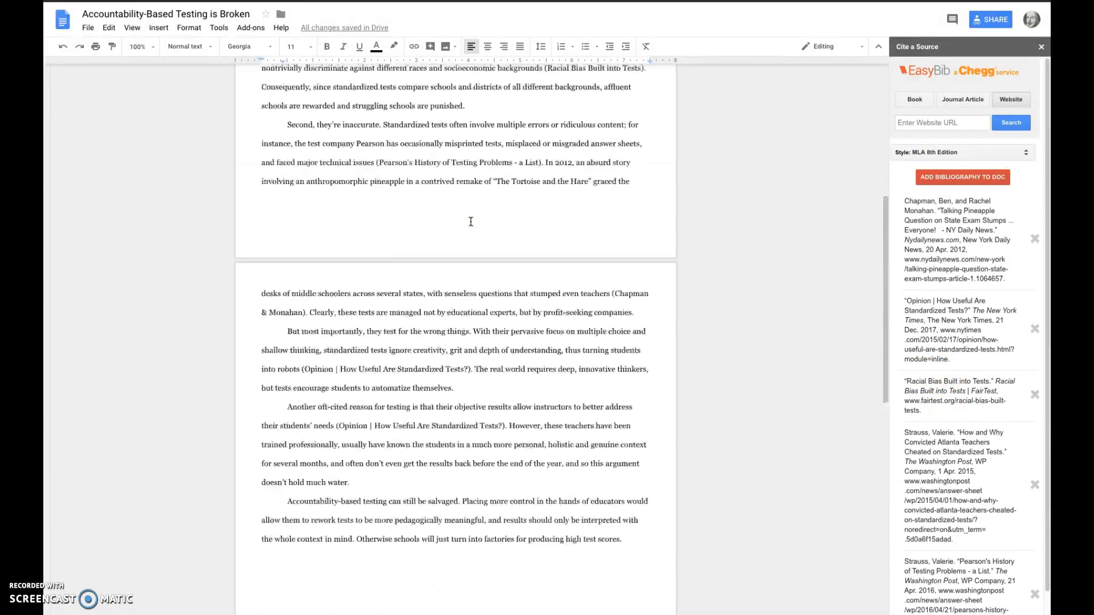